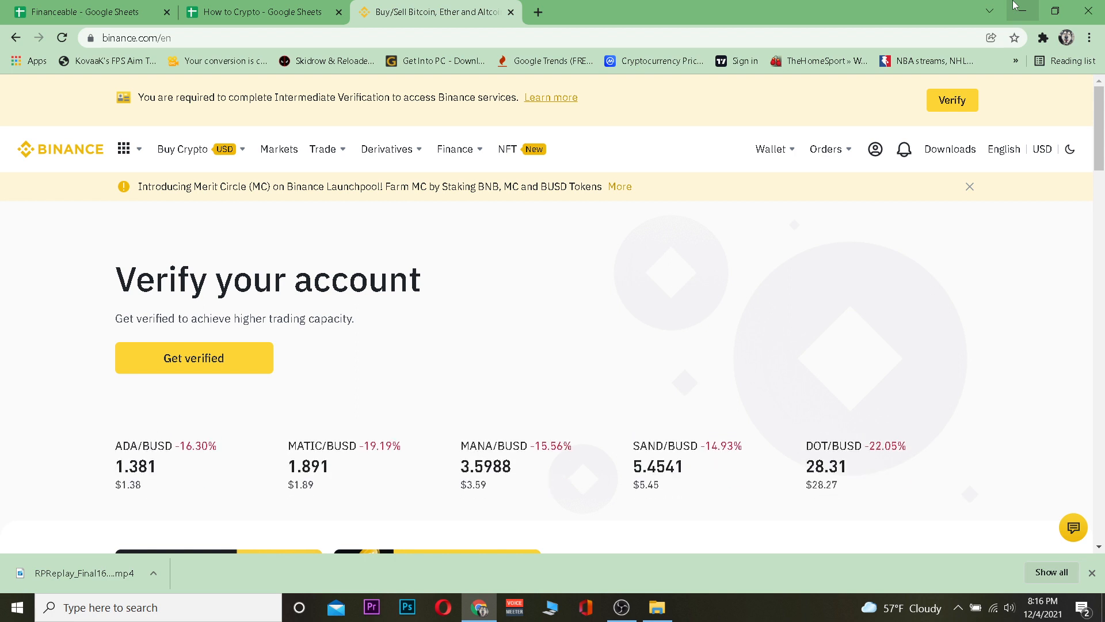
# - Choose the Classic interface from the Trade menu, landing on the BTC/USDT spot page
pyautogui.click(387, 148)
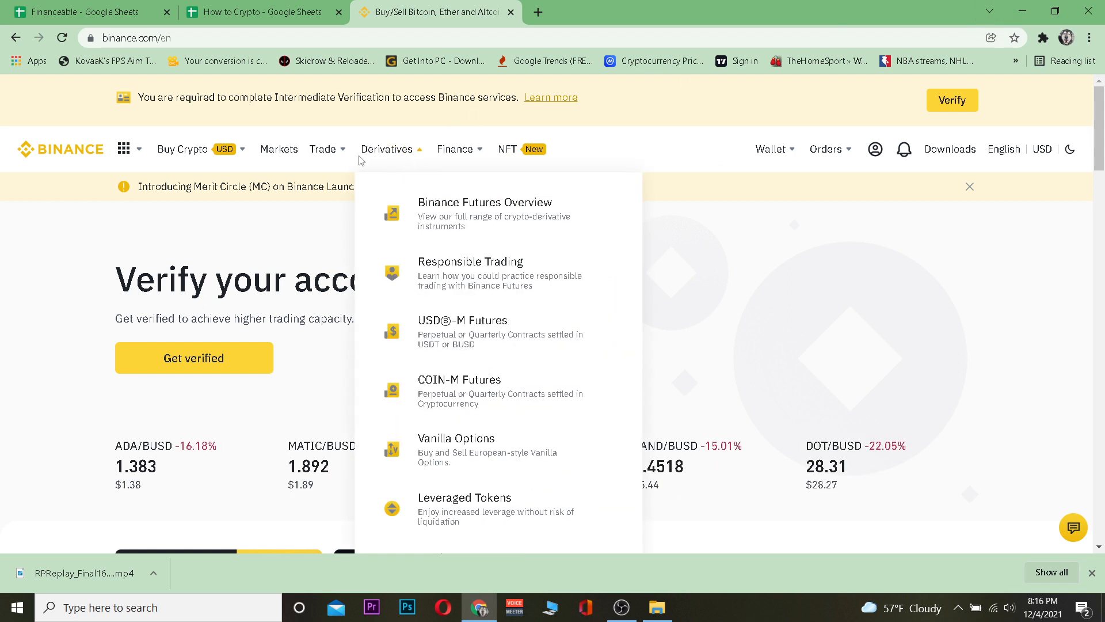
pyautogui.click(322, 148)
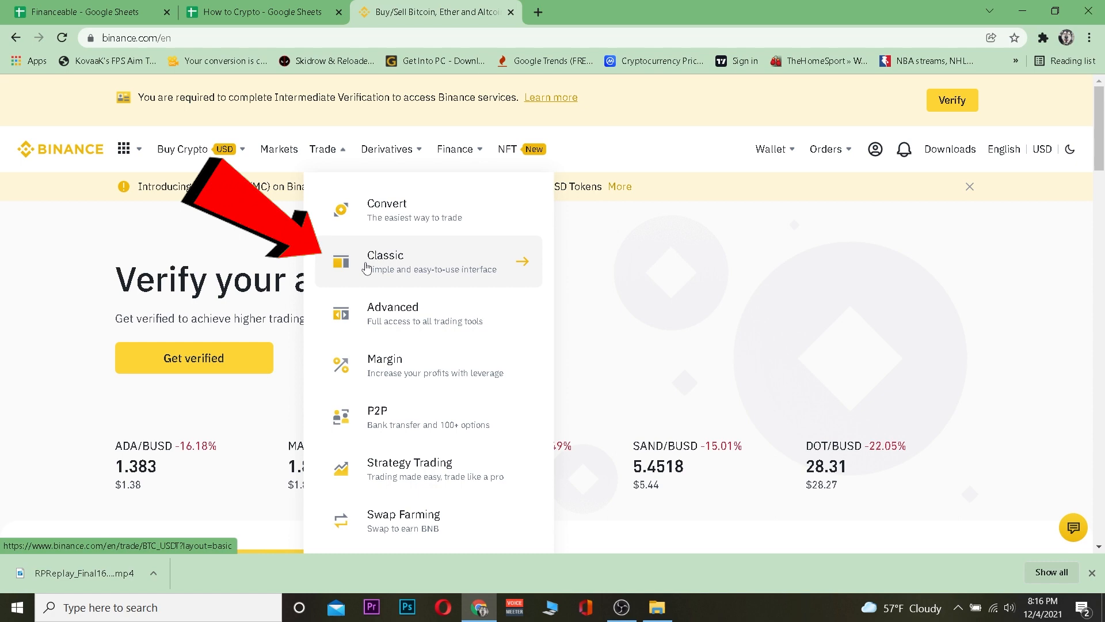
pyautogui.click(384, 261)
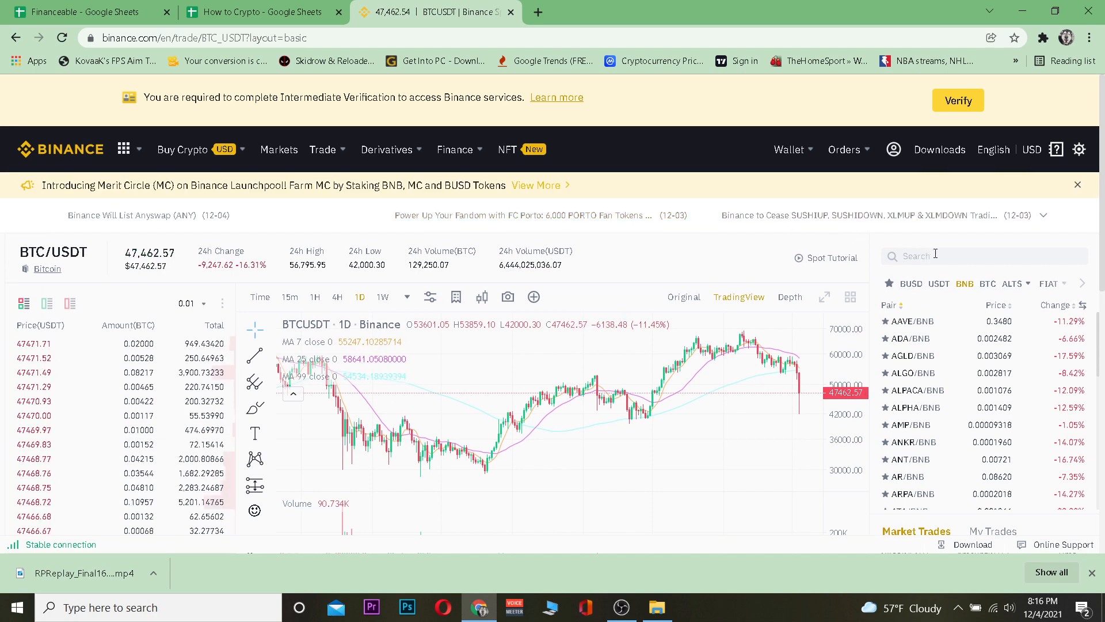
# - Filter the market pairs list by searching 'btc'
pyautogui.write('btc')
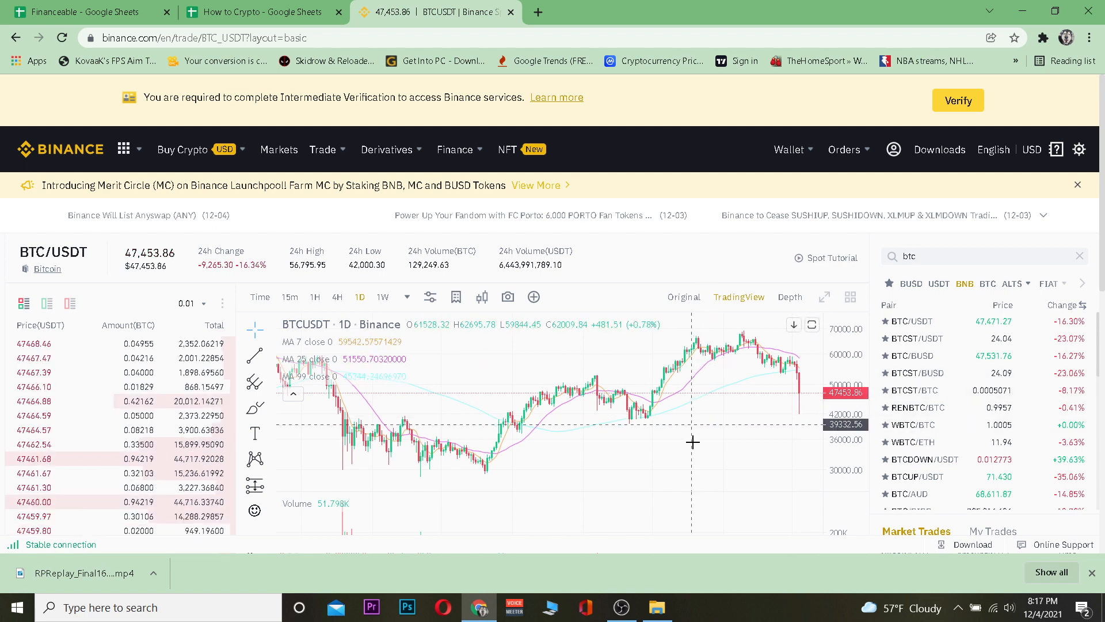
# - Select Market as the order type in the BTC/USDT spot order panel
pyautogui.scroll(-3)
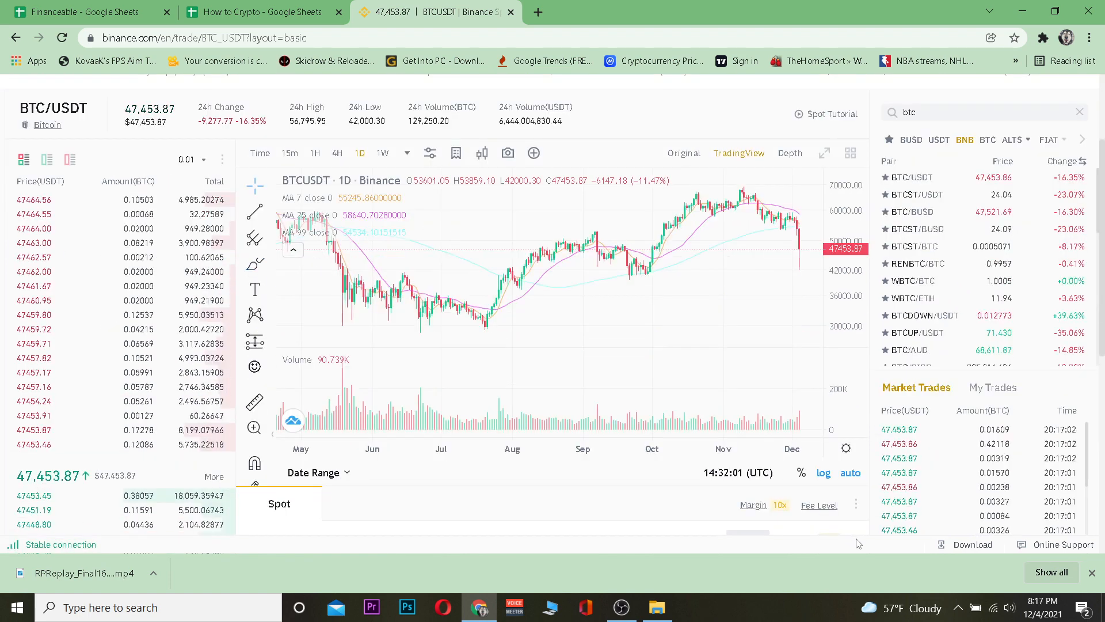
pyautogui.scroll(-3)
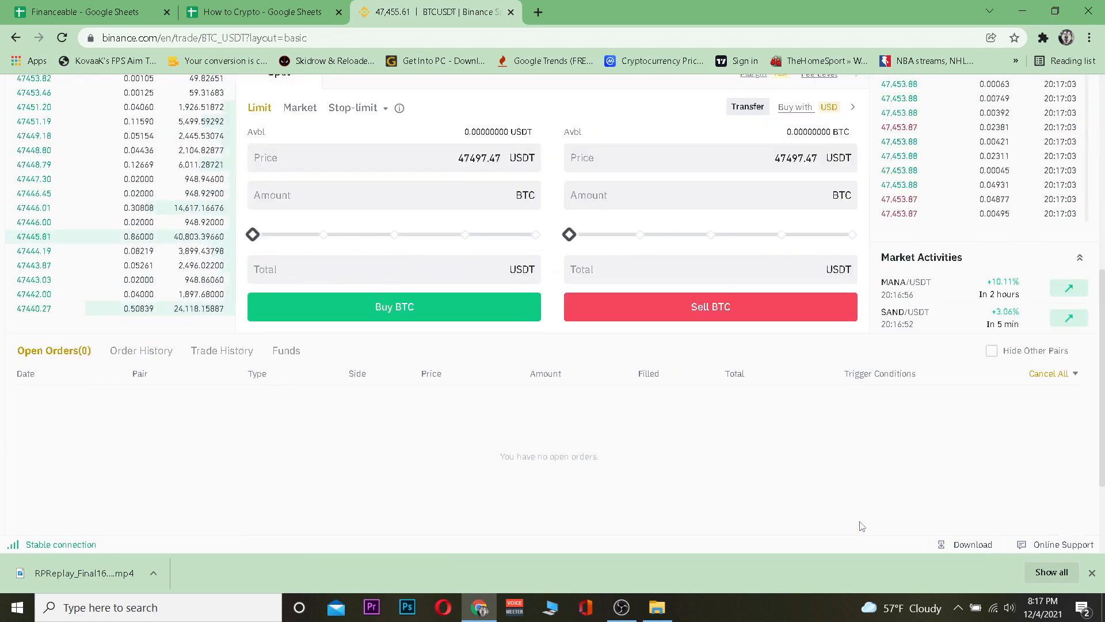
pyautogui.click(300, 143)
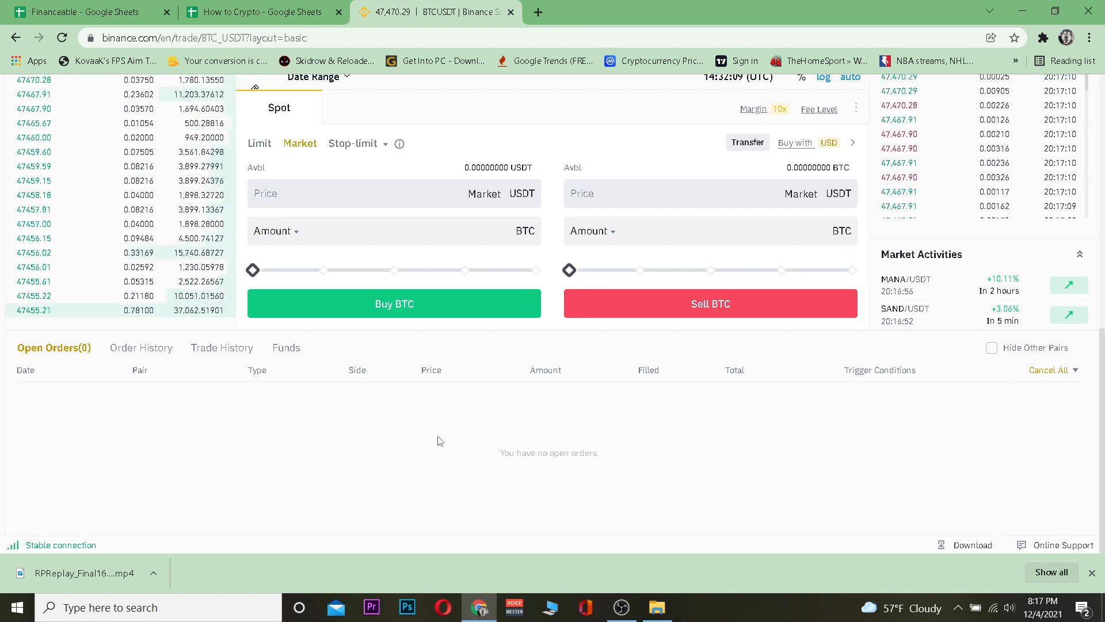
pyautogui.moveTo(392, 415)
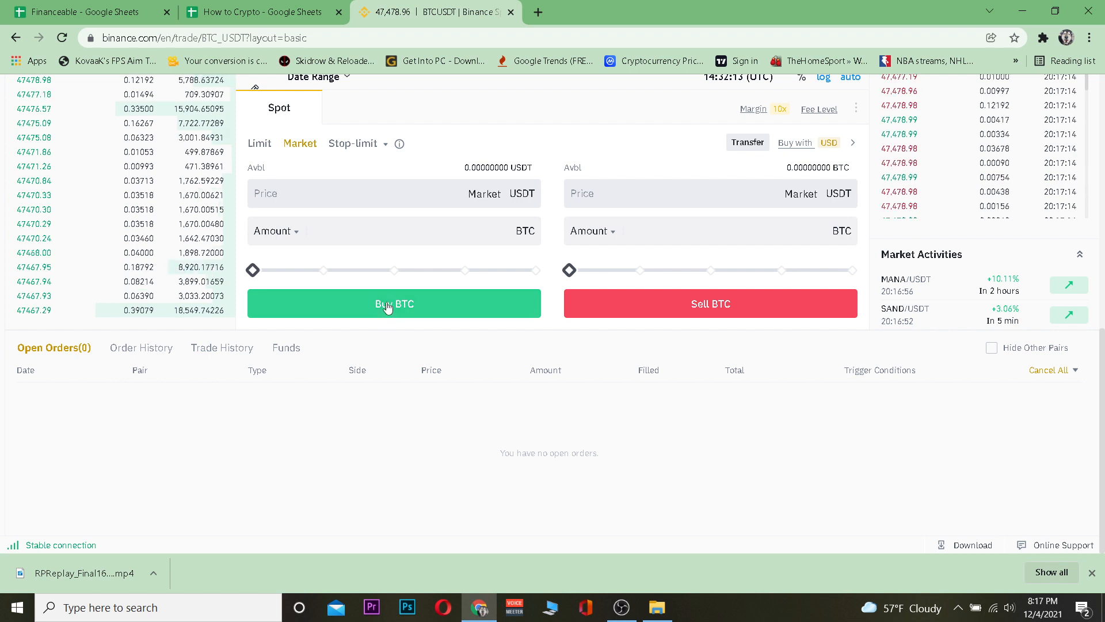
# - Slide the buy amount to 100% (0.232 BTC) and enter 0.222 BTC as the sell amount
pyautogui.moveTo(252, 270); pyautogui.dragTo(534, 269)
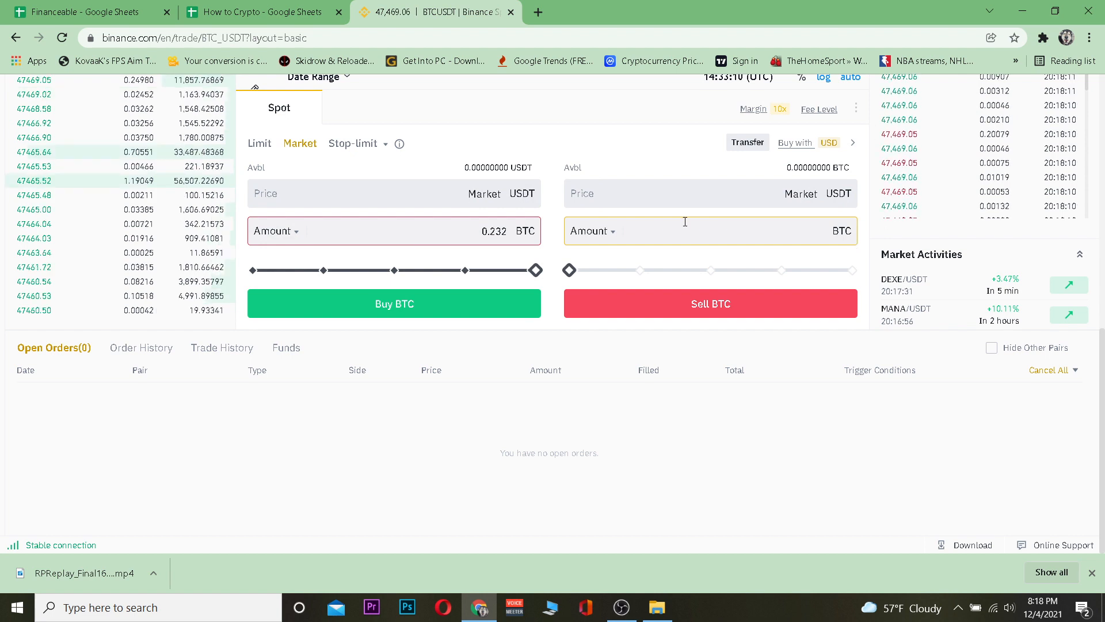
pyautogui.write('0.222')
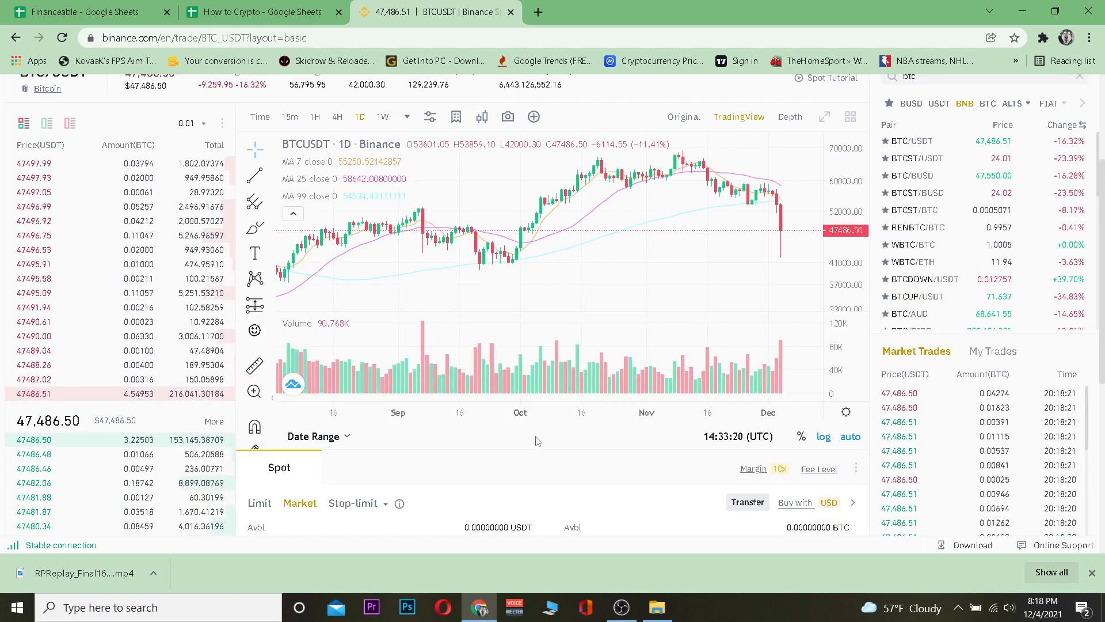
pyautogui.scroll(-3)
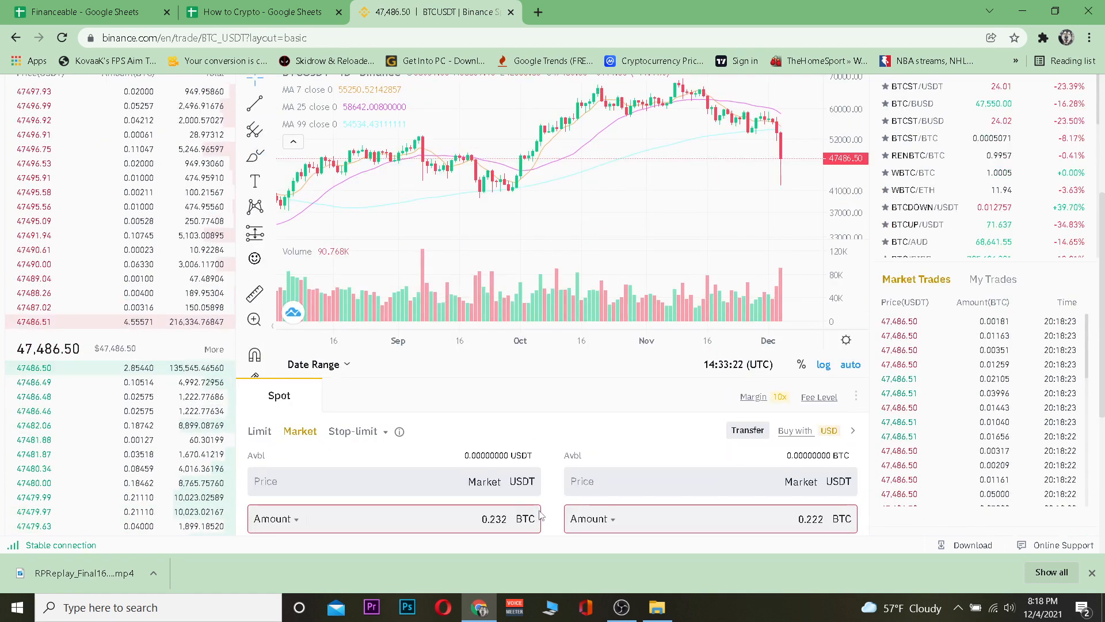